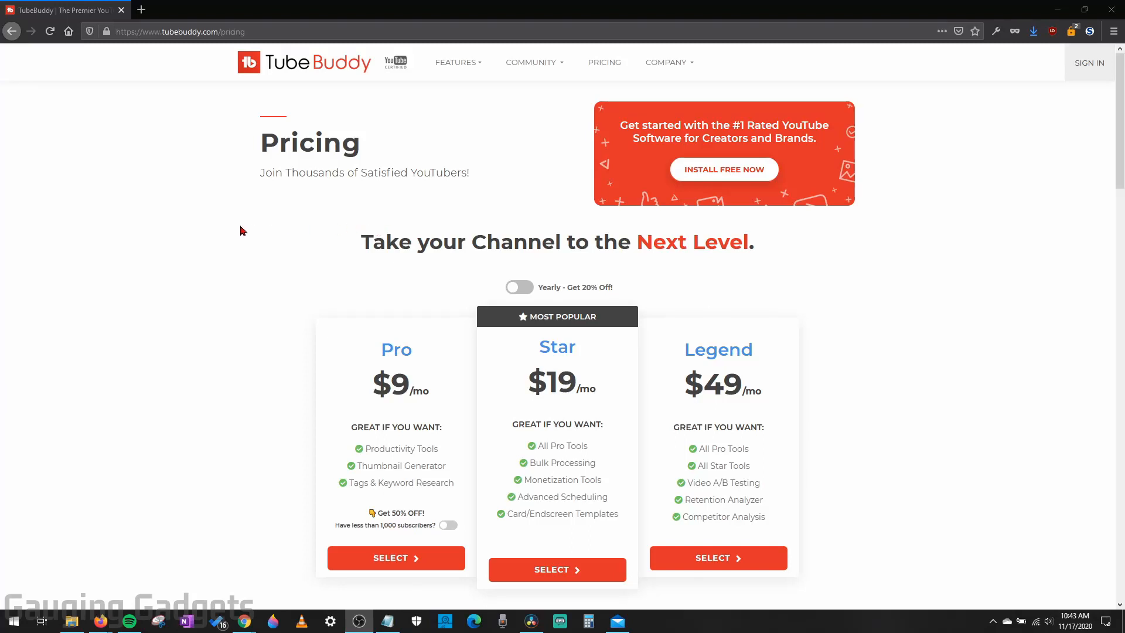
{"action": "mouse_move", "coordinate": [203, 361]}
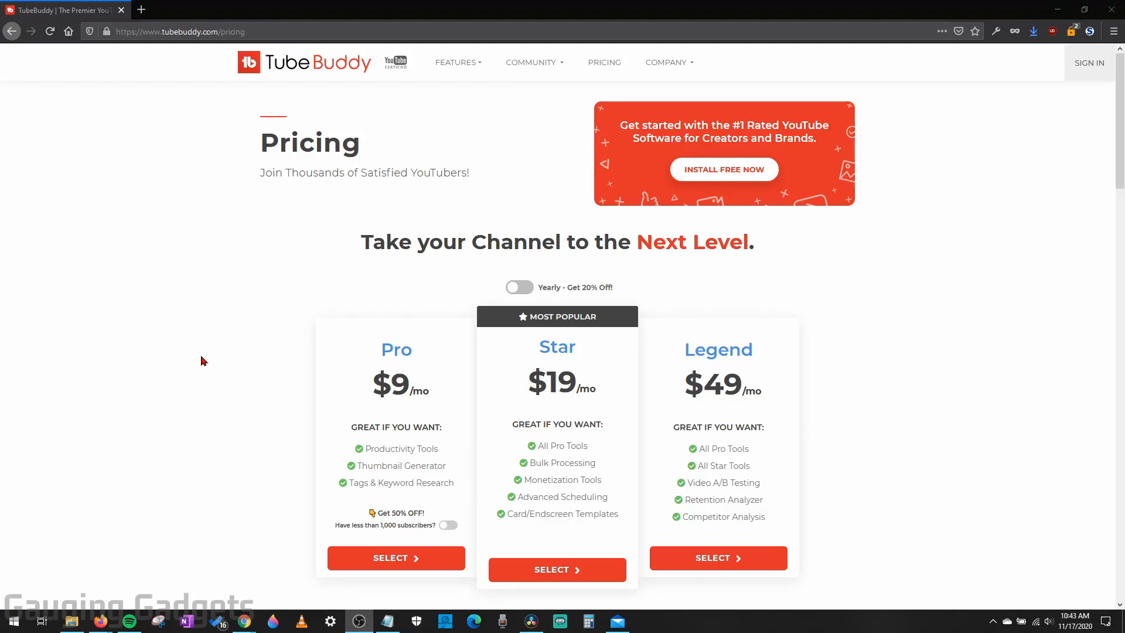
{"action": "mouse_move", "coordinate": [874, 342]}
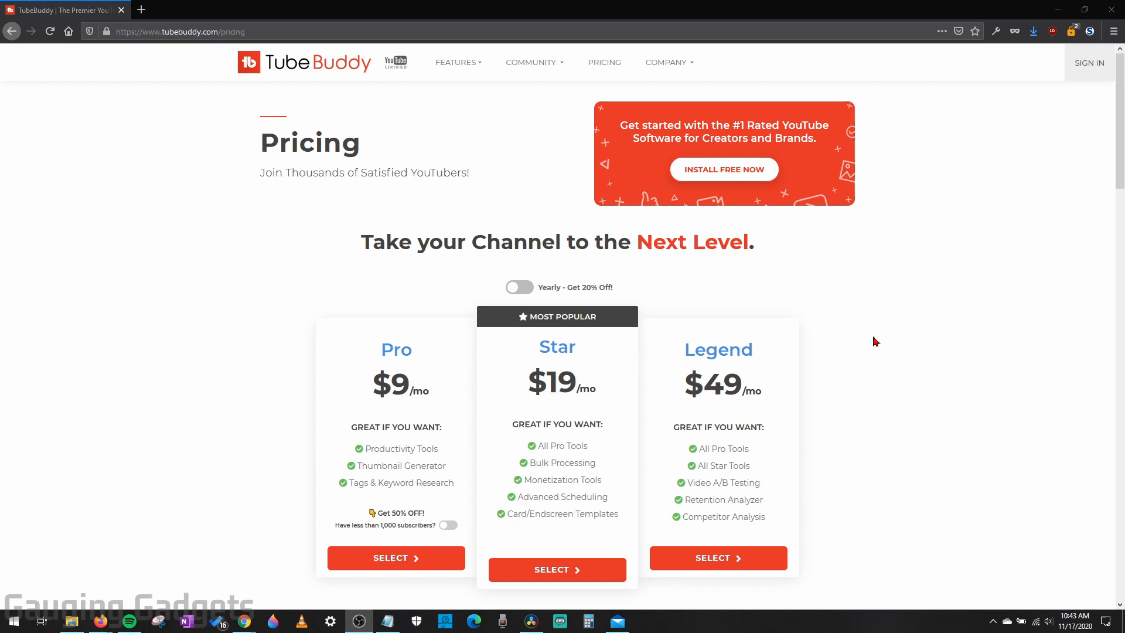
{"action": "mouse_move", "coordinate": [772, 374]}
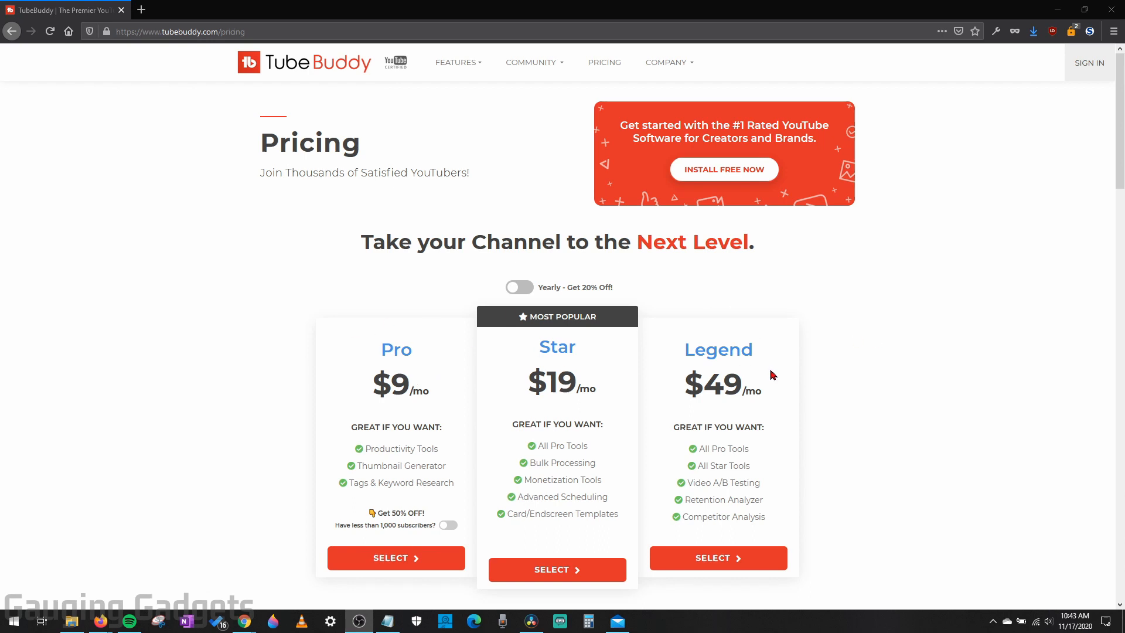
{"action": "mouse_move", "coordinate": [784, 360]}
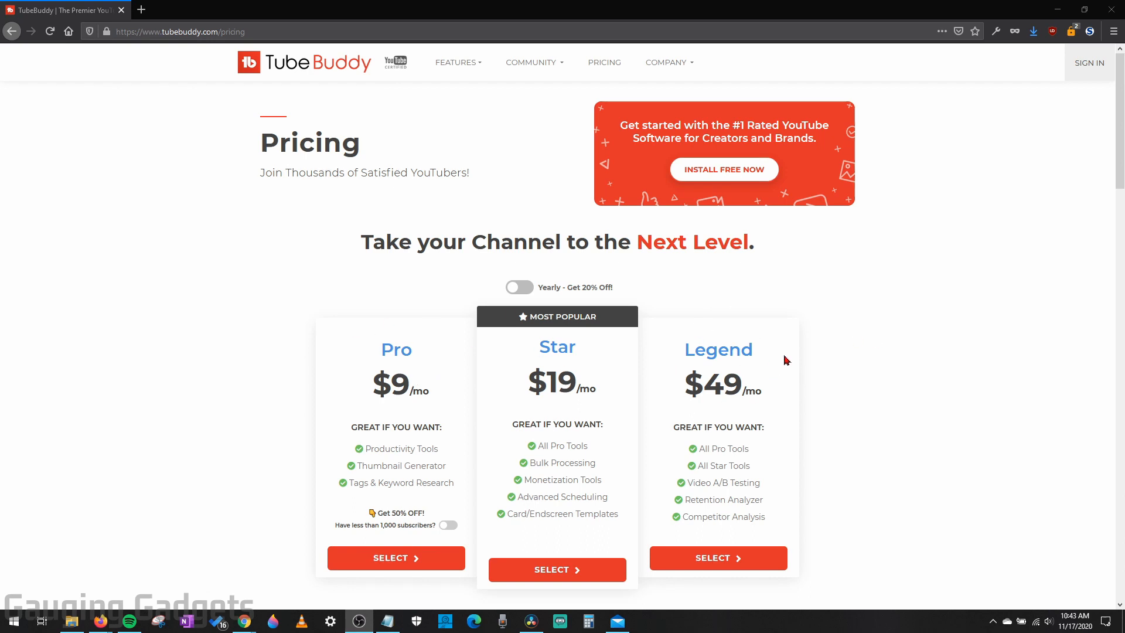
{"action": "mouse_move", "coordinate": [912, 387]}
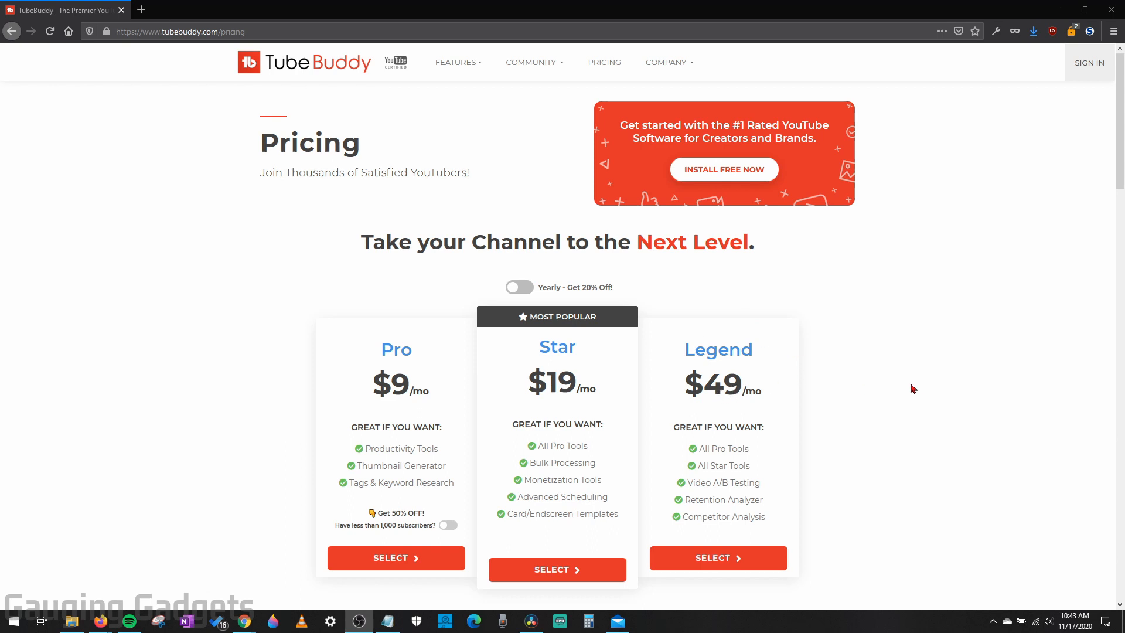
{"action": "mouse_move", "coordinate": [906, 384]}
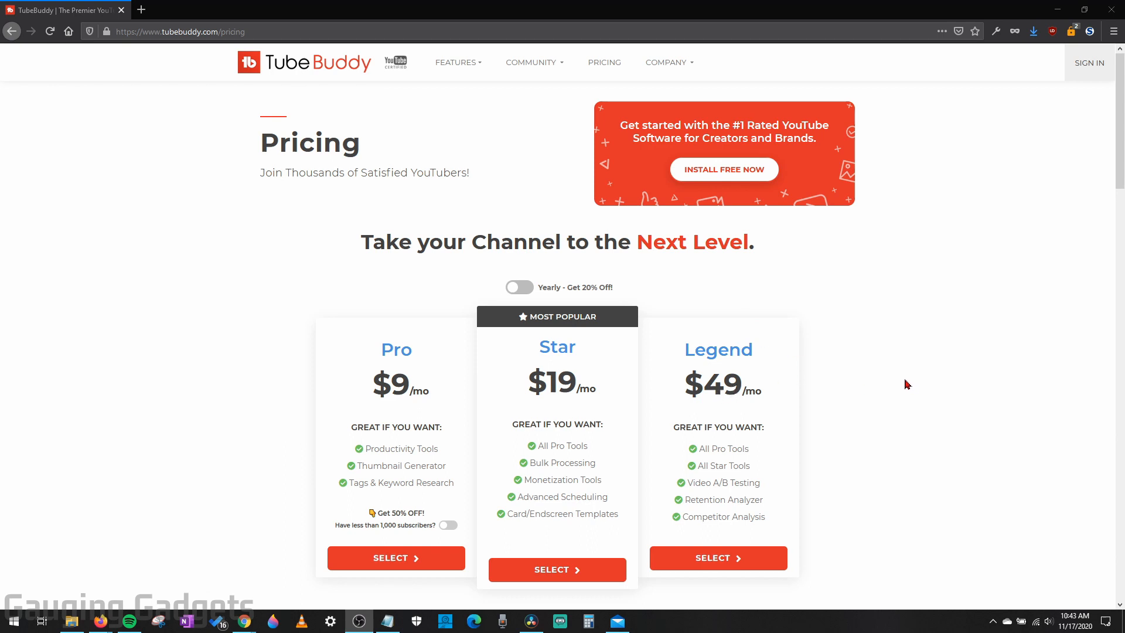
{"action": "mouse_move", "coordinate": [889, 299]}
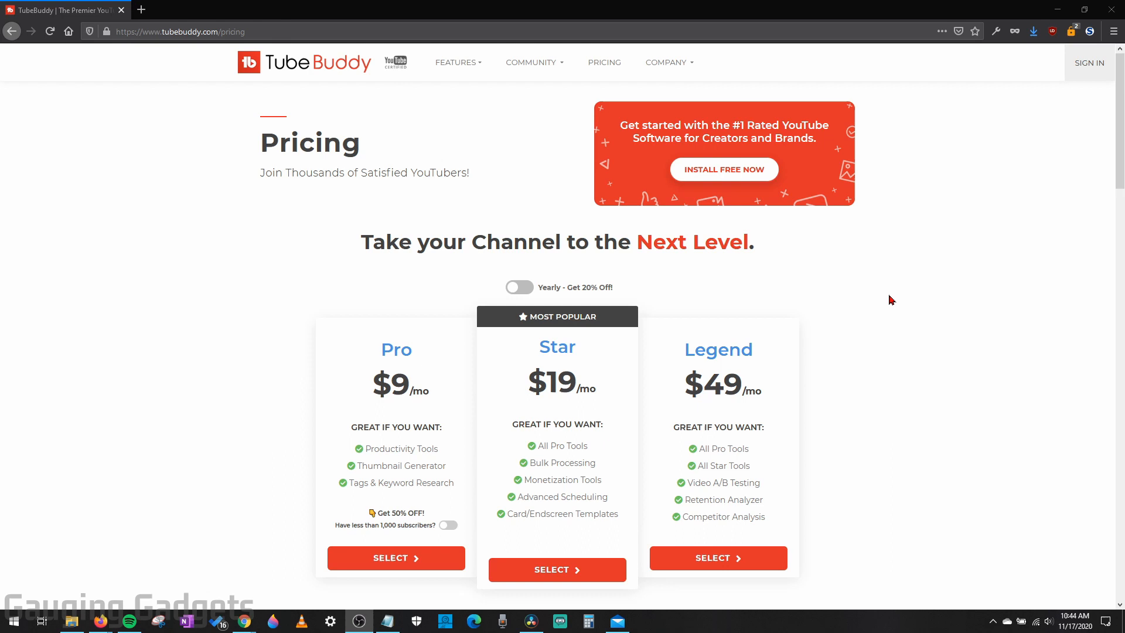
{"action": "mouse_move", "coordinate": [879, 322]}
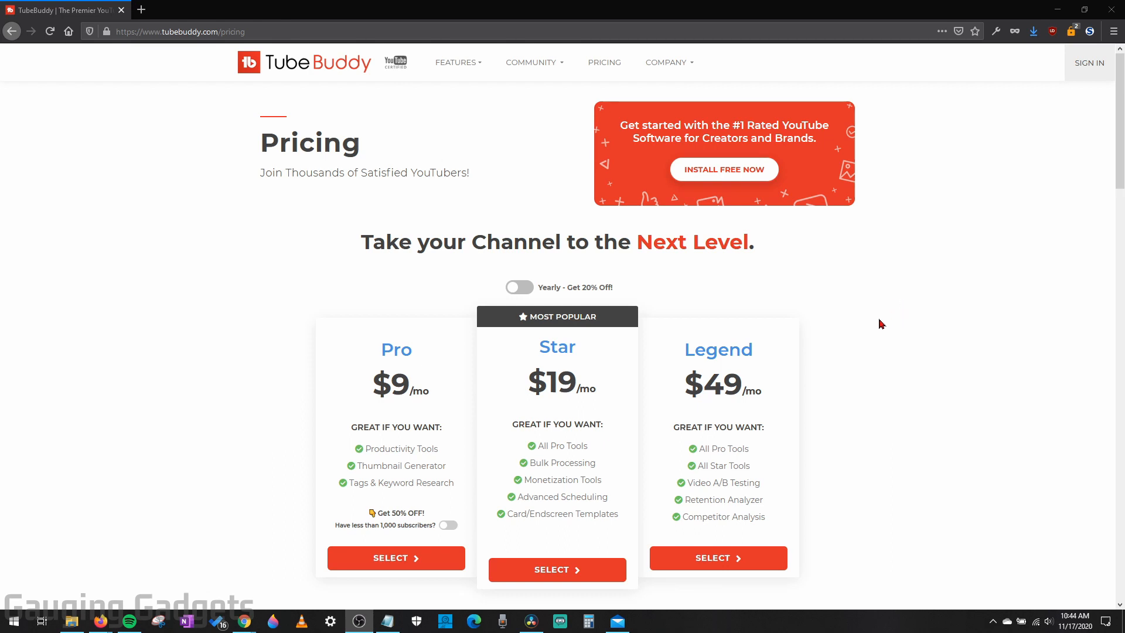
{"action": "mouse_move", "coordinate": [883, 333]}
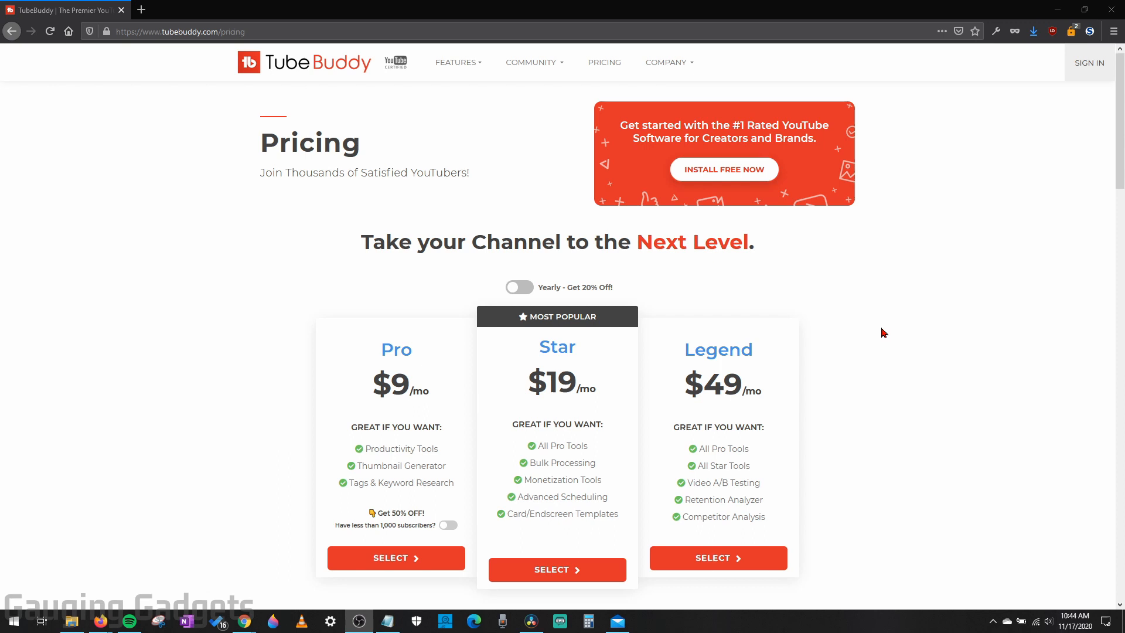
{"action": "mouse_move", "coordinate": [884, 335]}
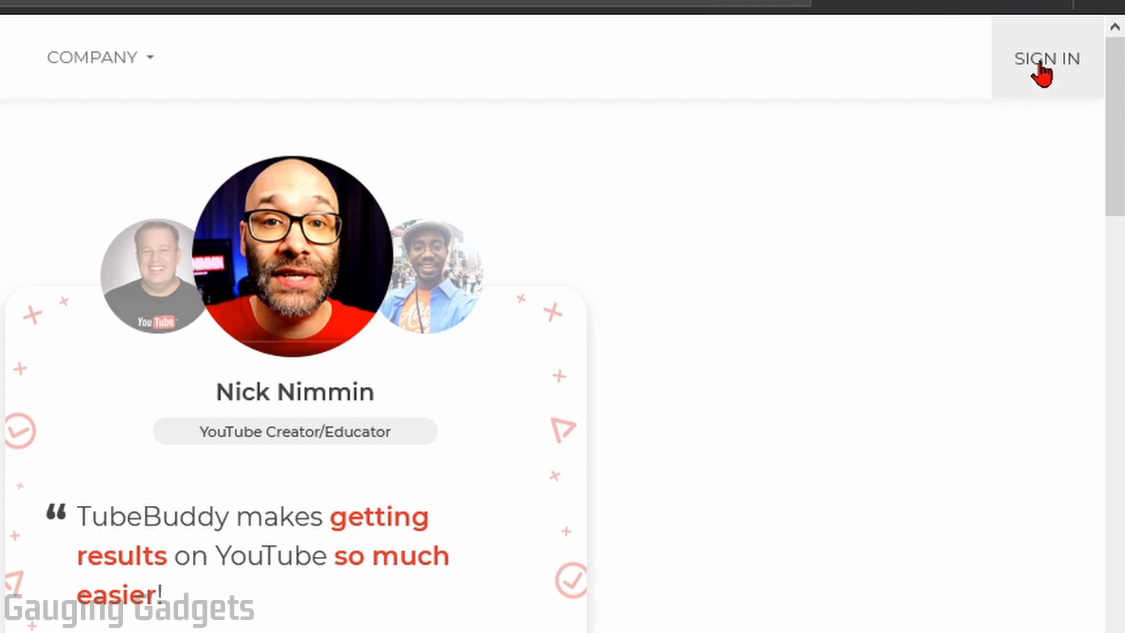
- Open the TubeBuddy sign-in page and sign in with a Google account
{"action": "left_click", "coordinate": [1047, 59]}
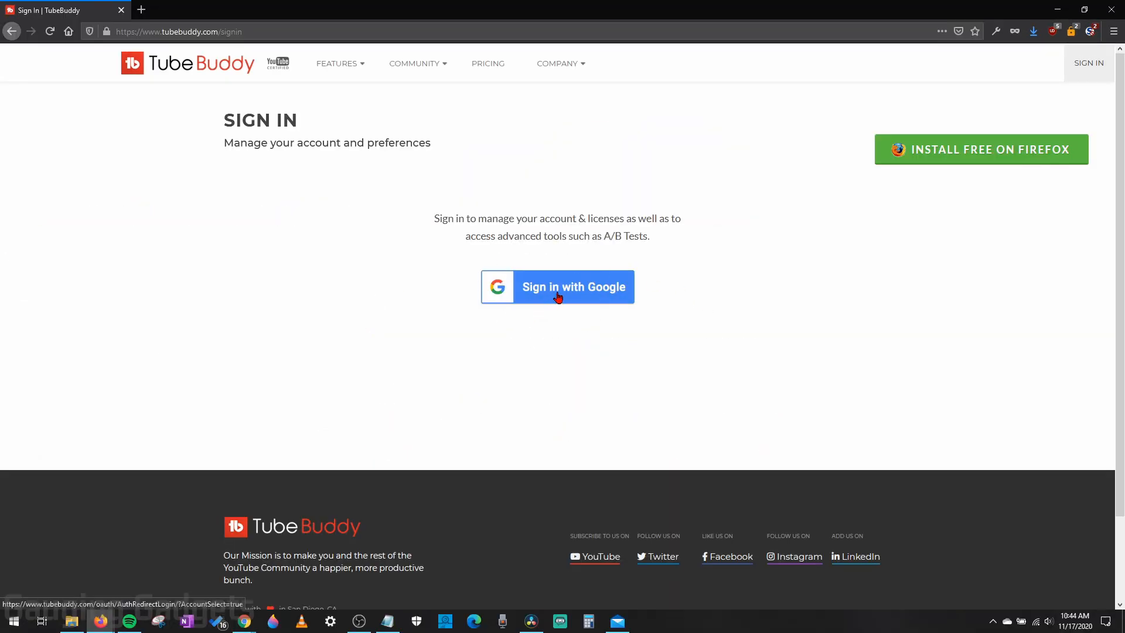
{"action": "left_click", "coordinate": [556, 287]}
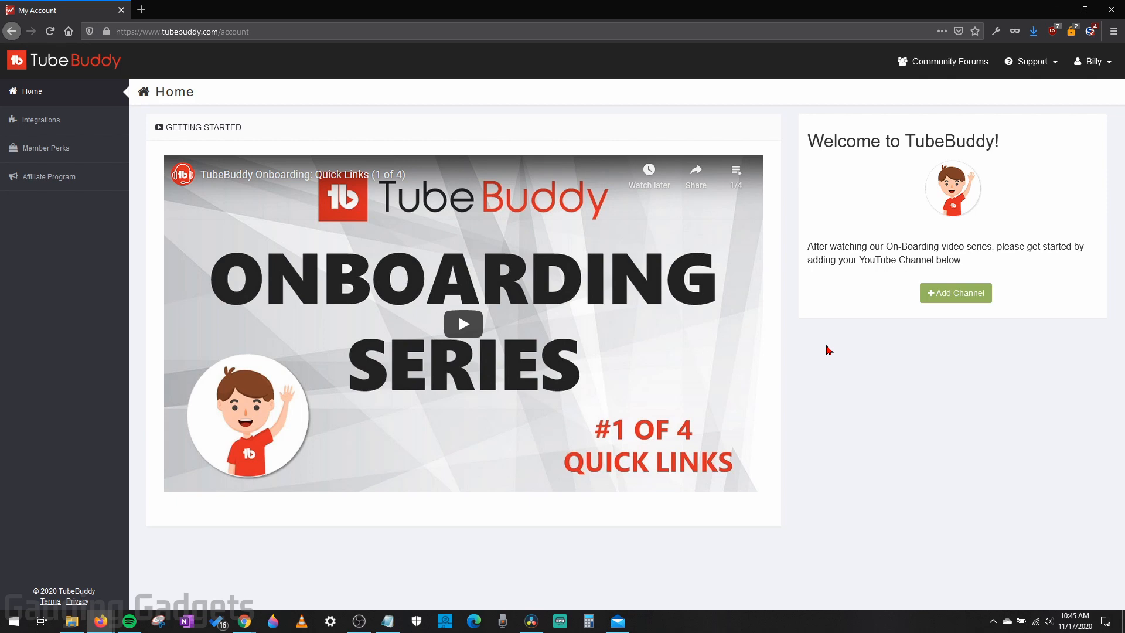
{"action": "mouse_move", "coordinate": [859, 361]}
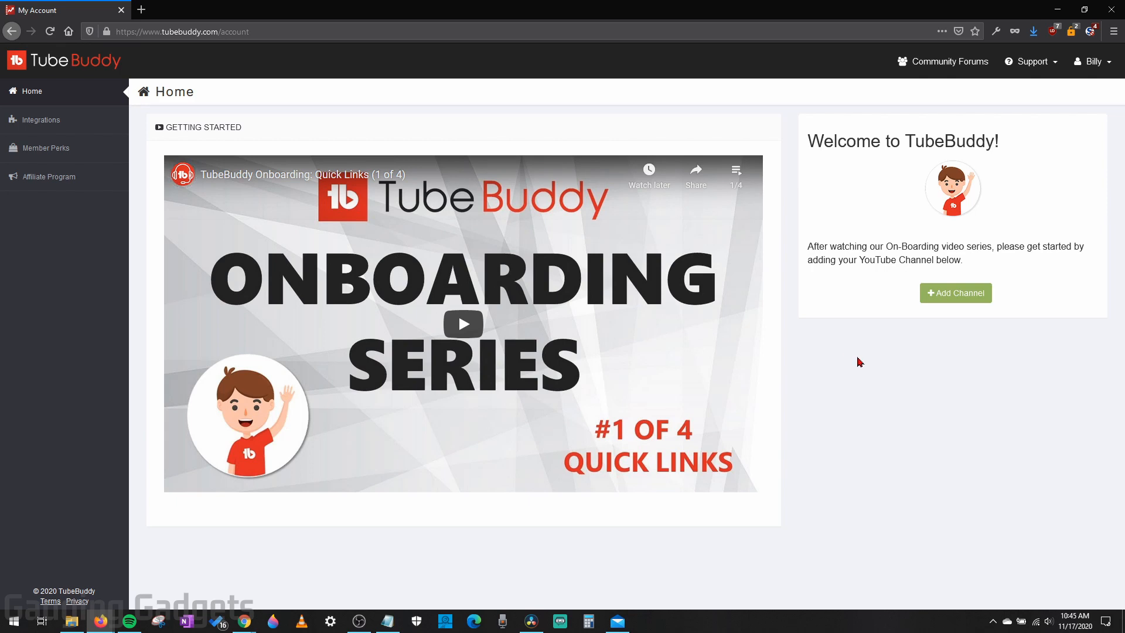
{"action": "mouse_move", "coordinate": [864, 370]}
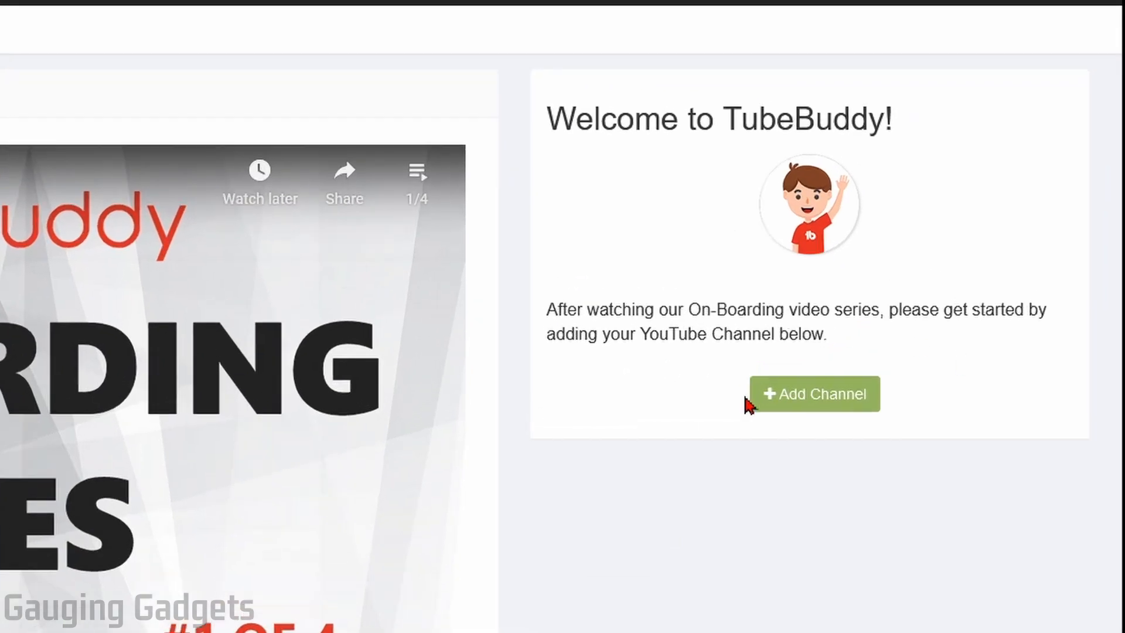
- Choose '+ Add Channel' in the Welcome panel to connect a YouTube channel
{"action": "left_click", "coordinate": [812, 394]}
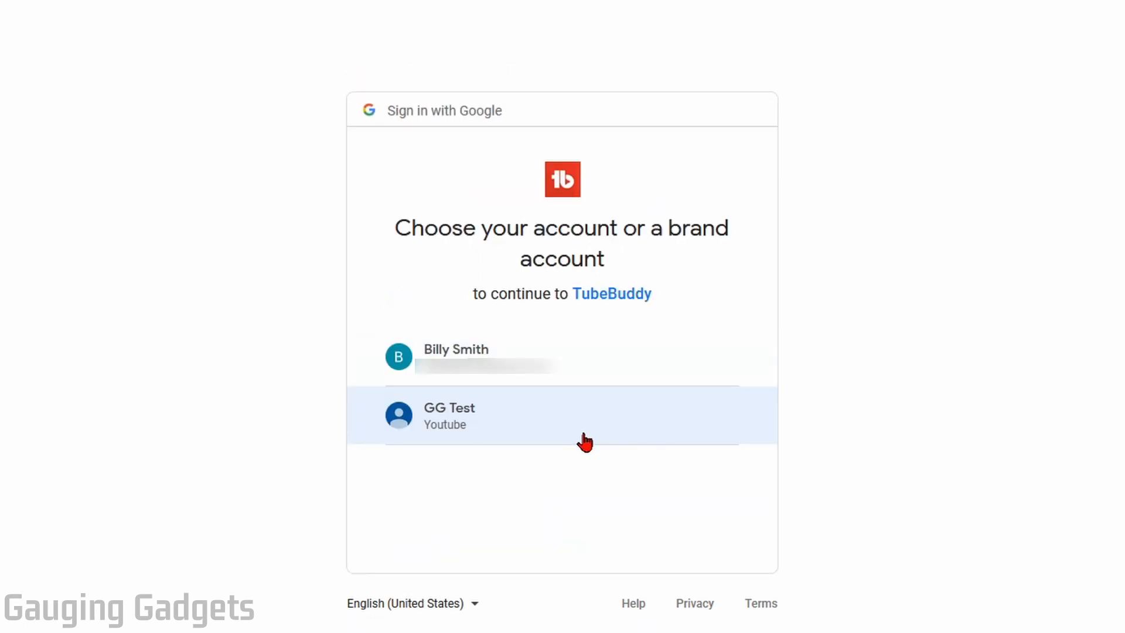
{"action": "mouse_move", "coordinate": [488, 436]}
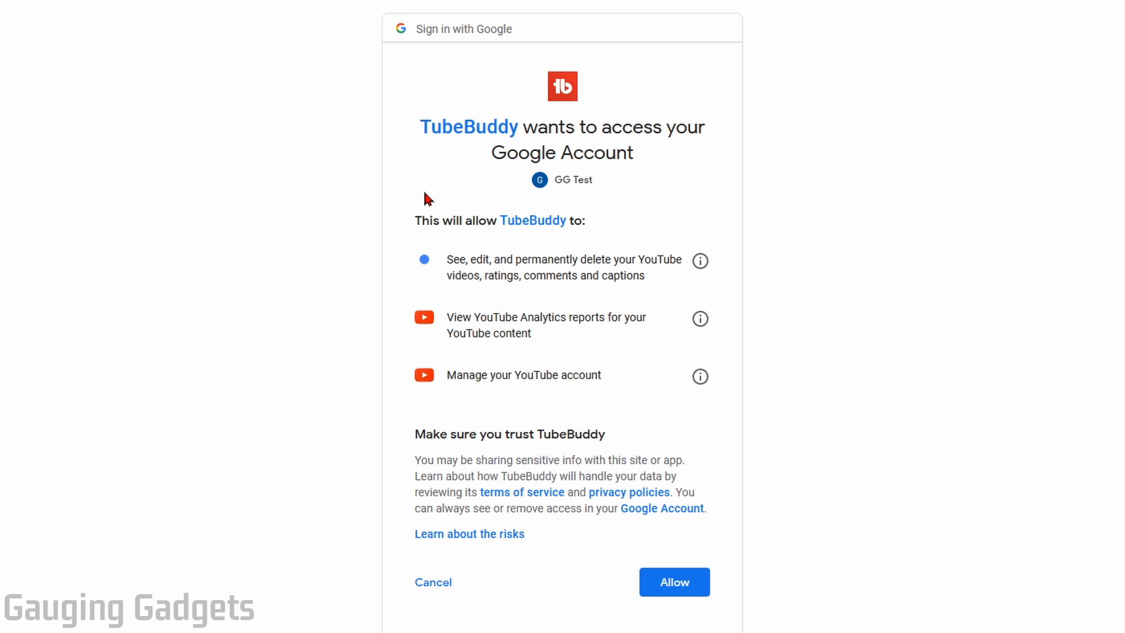
{"action": "mouse_move", "coordinate": [575, 333]}
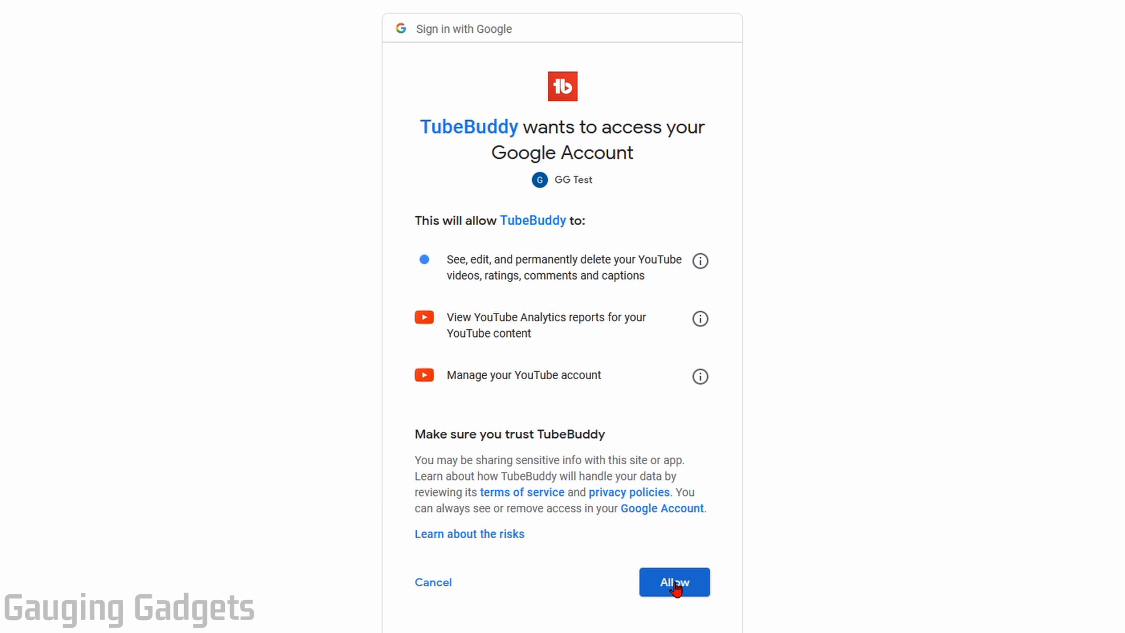
- Grant TubeBuddy access to the GG Test brand account on the Google permissions screen
{"action": "left_click", "coordinate": [673, 582]}
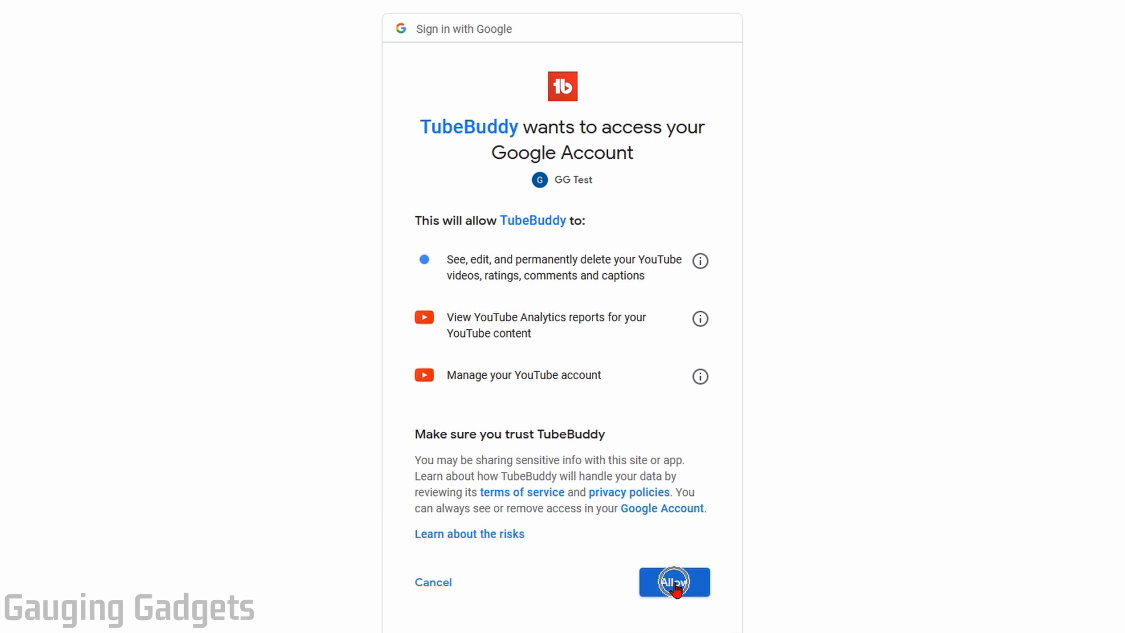
{"action": "left_click", "coordinate": [674, 582]}
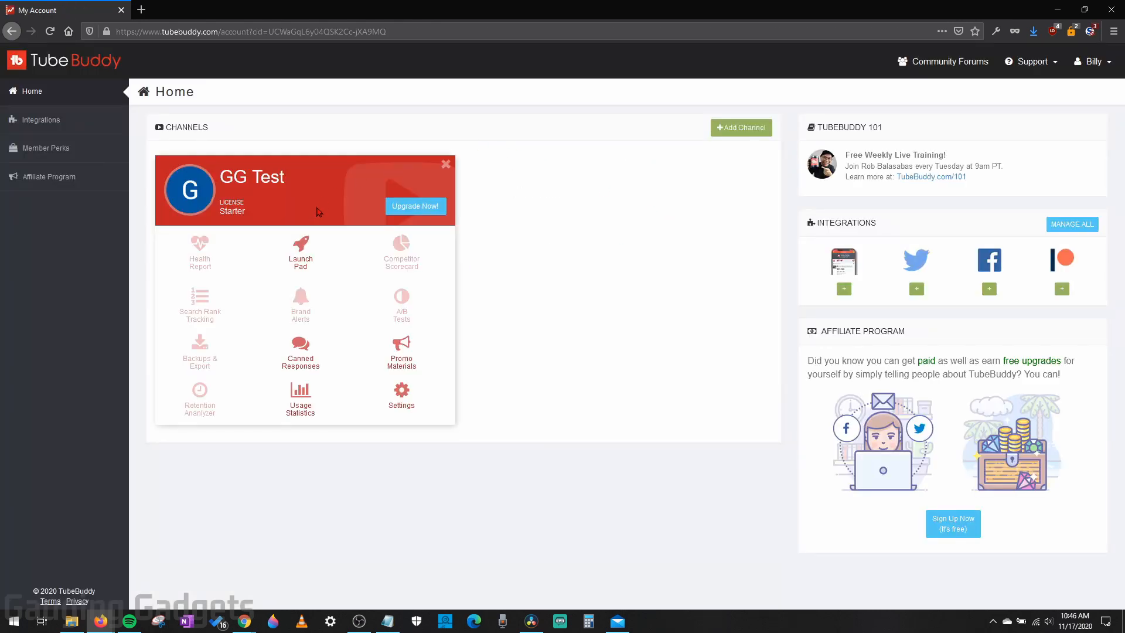
{"action": "mouse_move", "coordinate": [552, 375]}
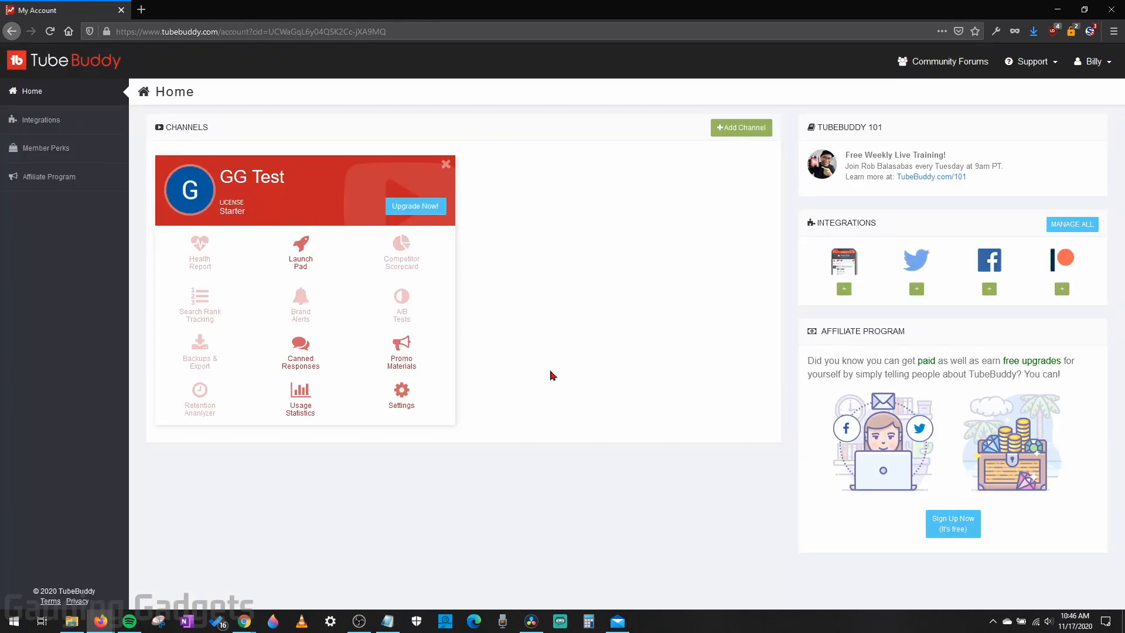
{"action": "mouse_move", "coordinate": [600, 271]}
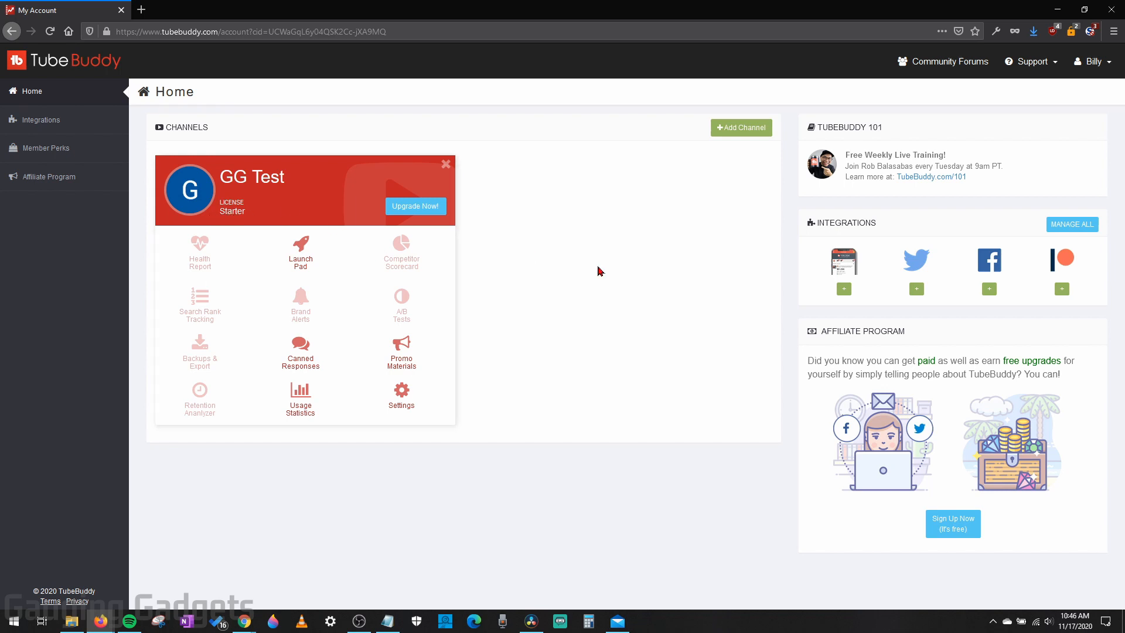
{"action": "mouse_move", "coordinate": [560, 265]}
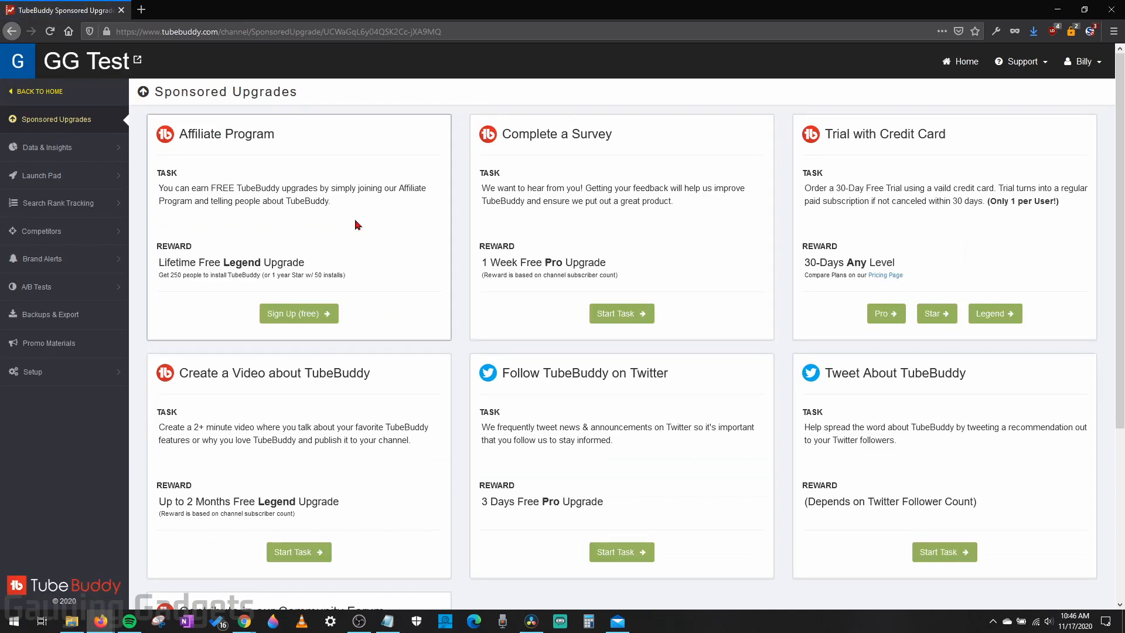
{"action": "mouse_move", "coordinate": [329, 90]}
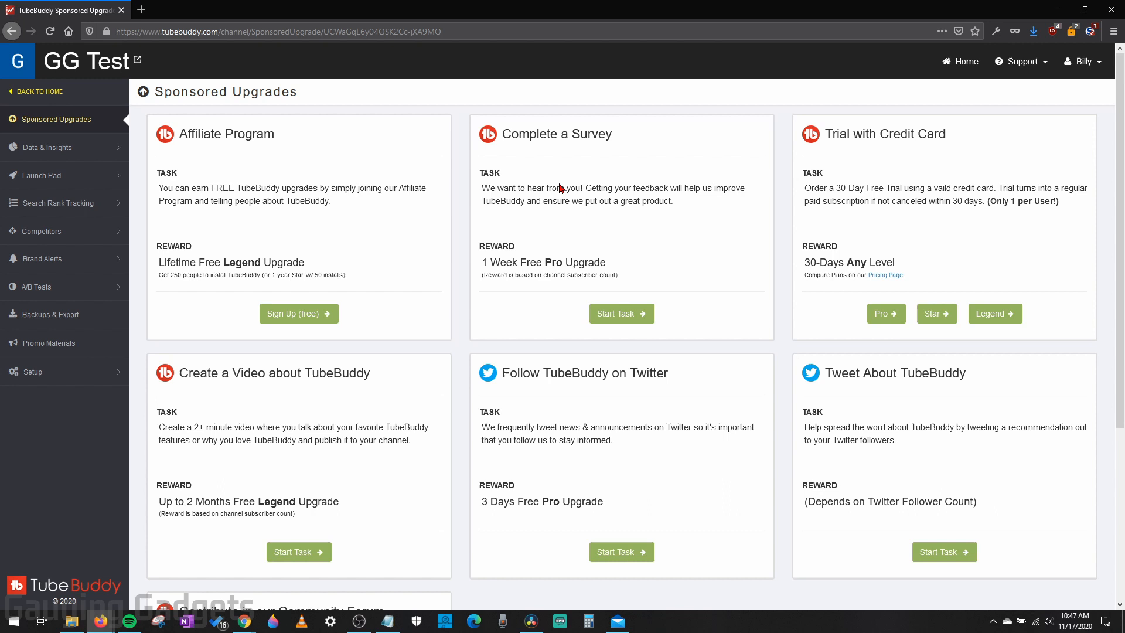
{"action": "mouse_move", "coordinate": [435, 265]}
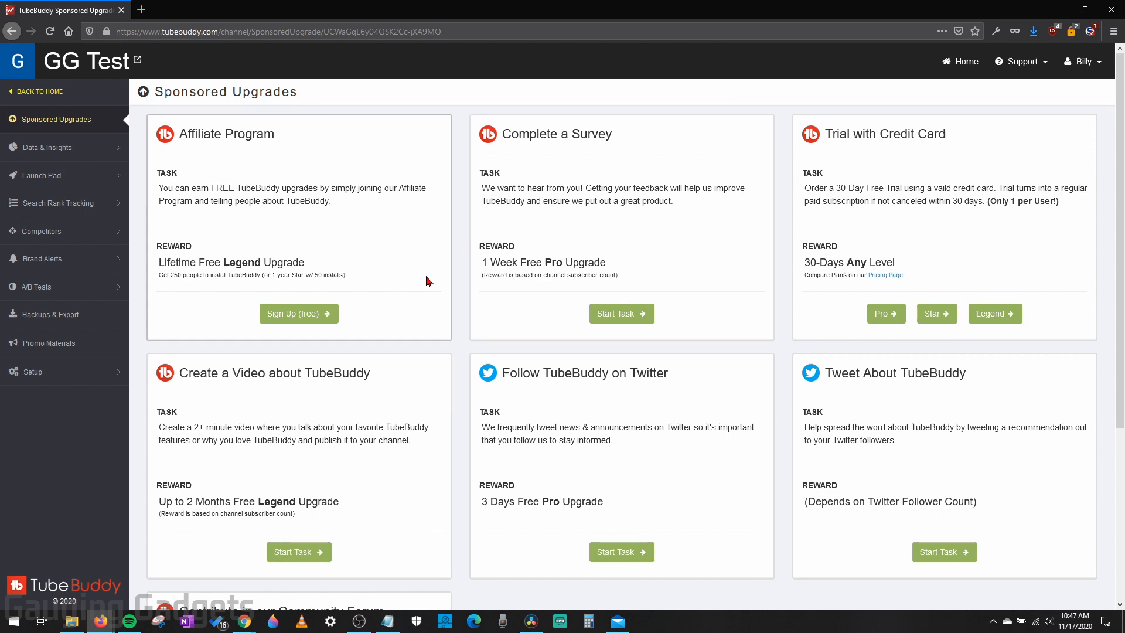
{"action": "mouse_move", "coordinate": [832, 190]}
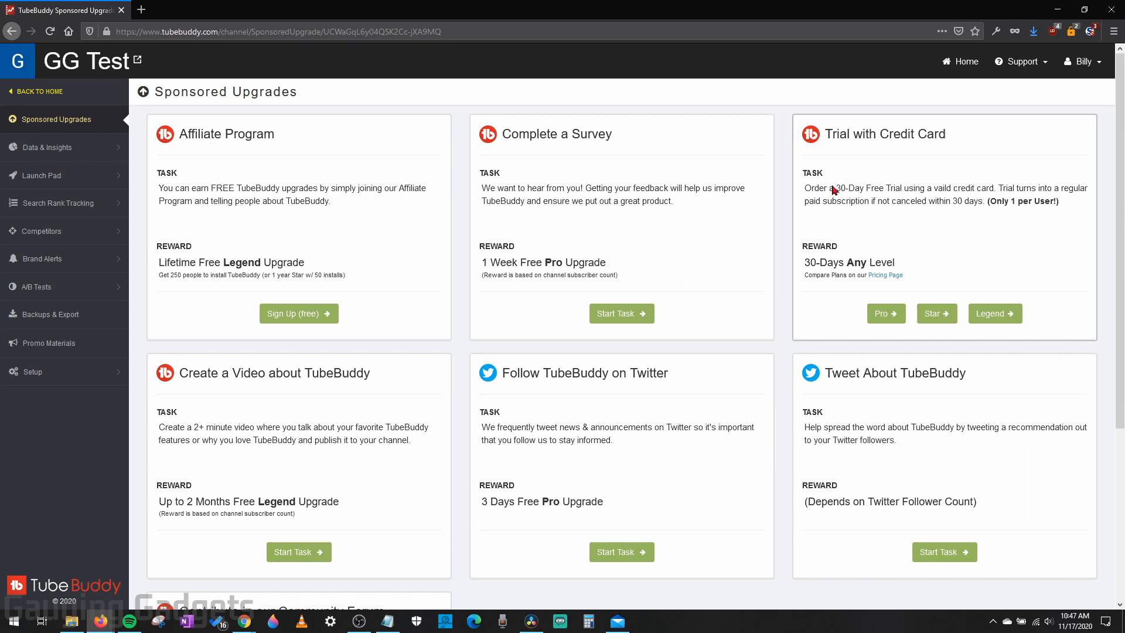
{"action": "mouse_move", "coordinate": [857, 227]}
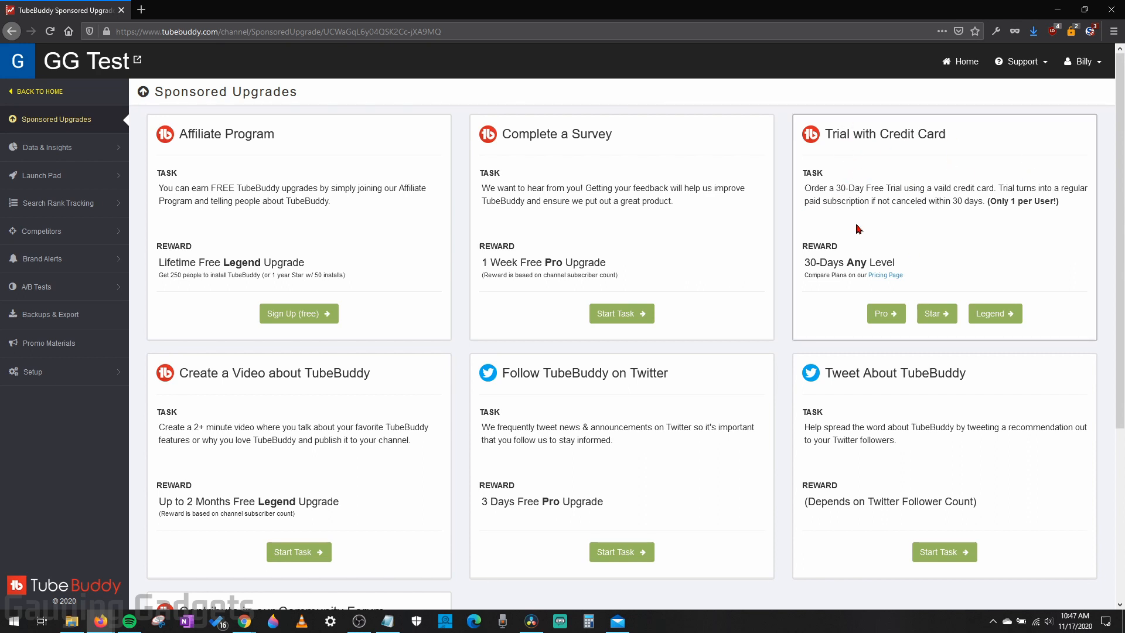
{"action": "mouse_move", "coordinate": [1033, 319]}
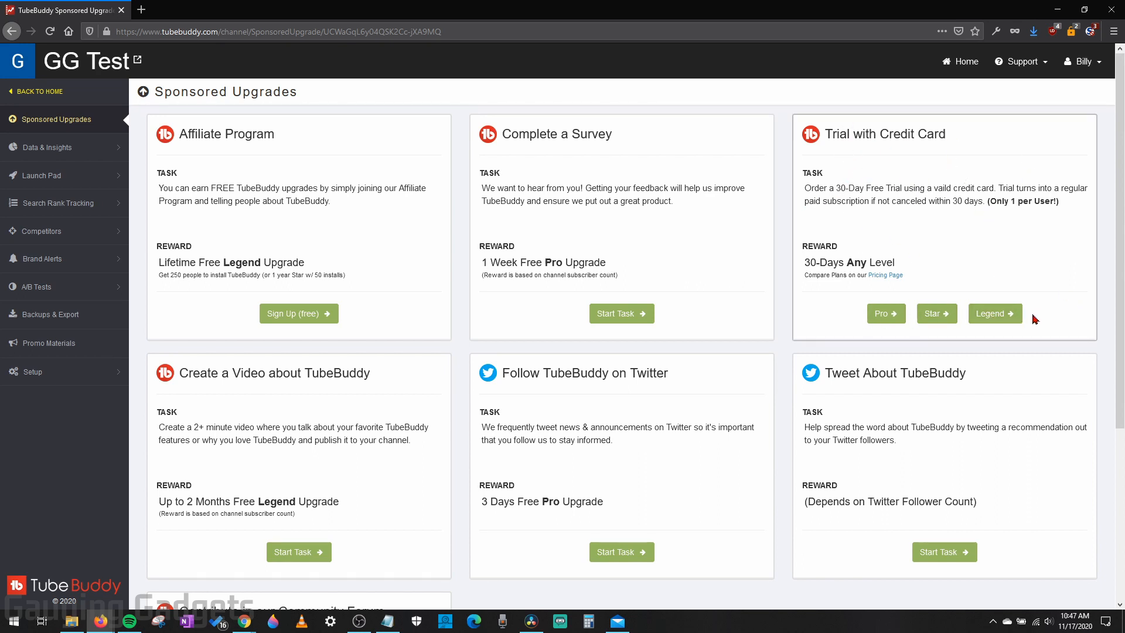
{"action": "mouse_move", "coordinate": [1009, 264]}
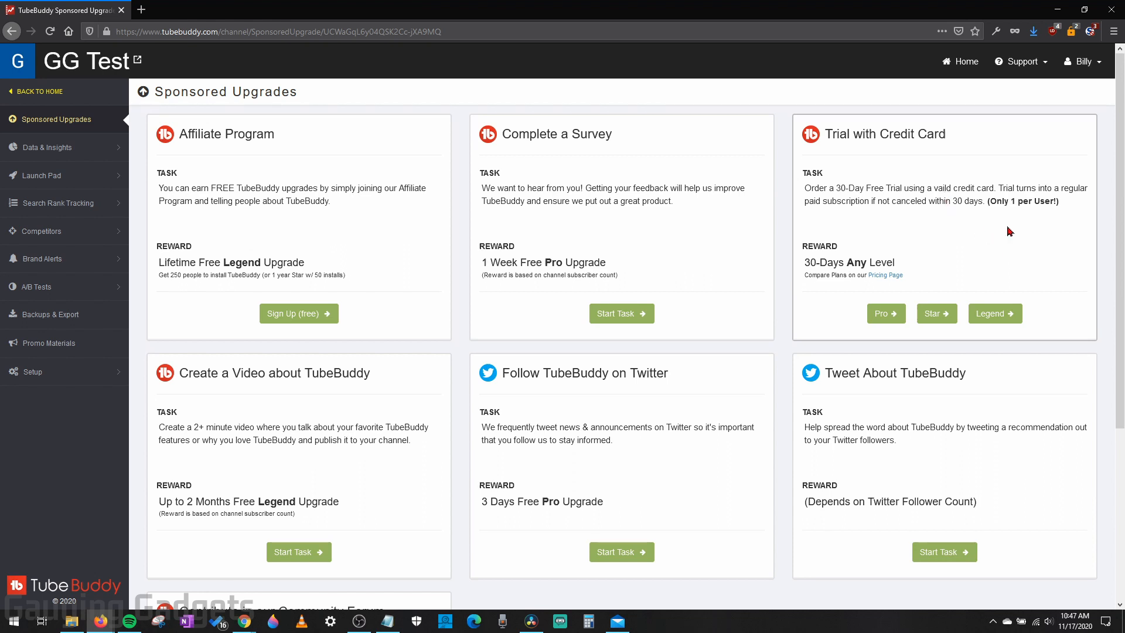
{"action": "mouse_move", "coordinate": [960, 297]}
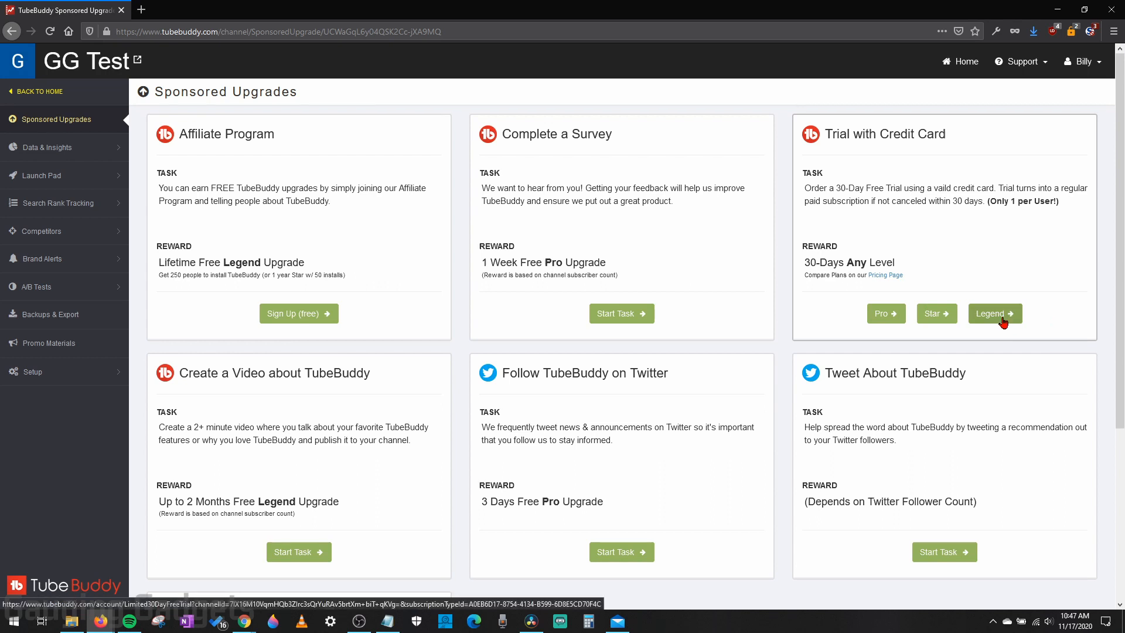
{"action": "mouse_move", "coordinate": [885, 314]}
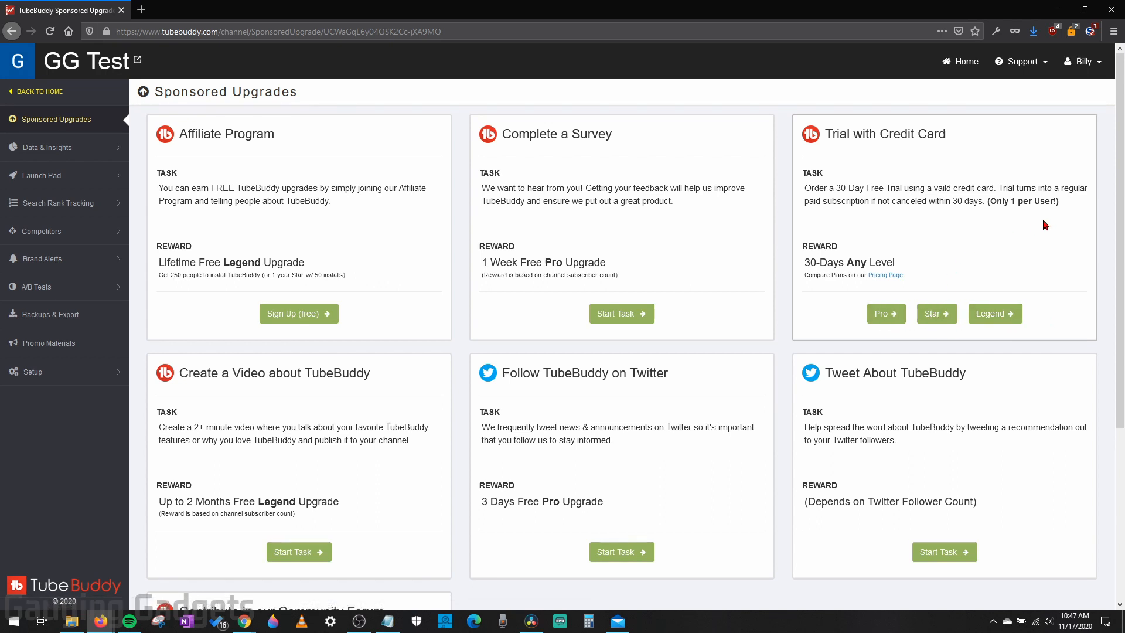
{"action": "mouse_move", "coordinate": [610, 237]}
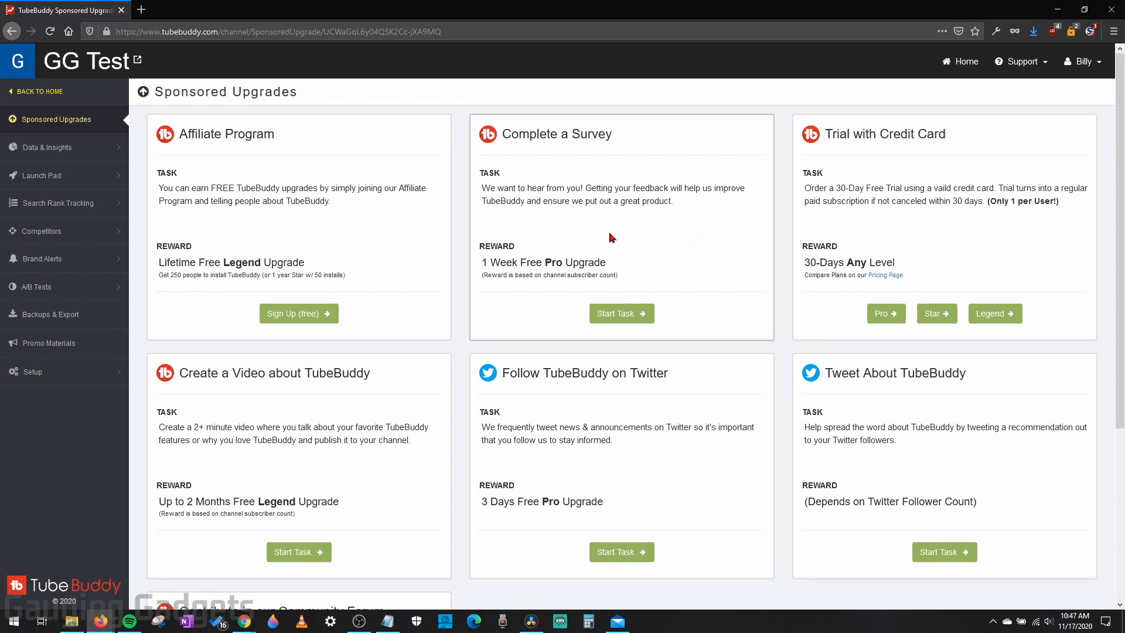
{"action": "scroll", "scroll_direction": "down", "scroll_amount": 3}
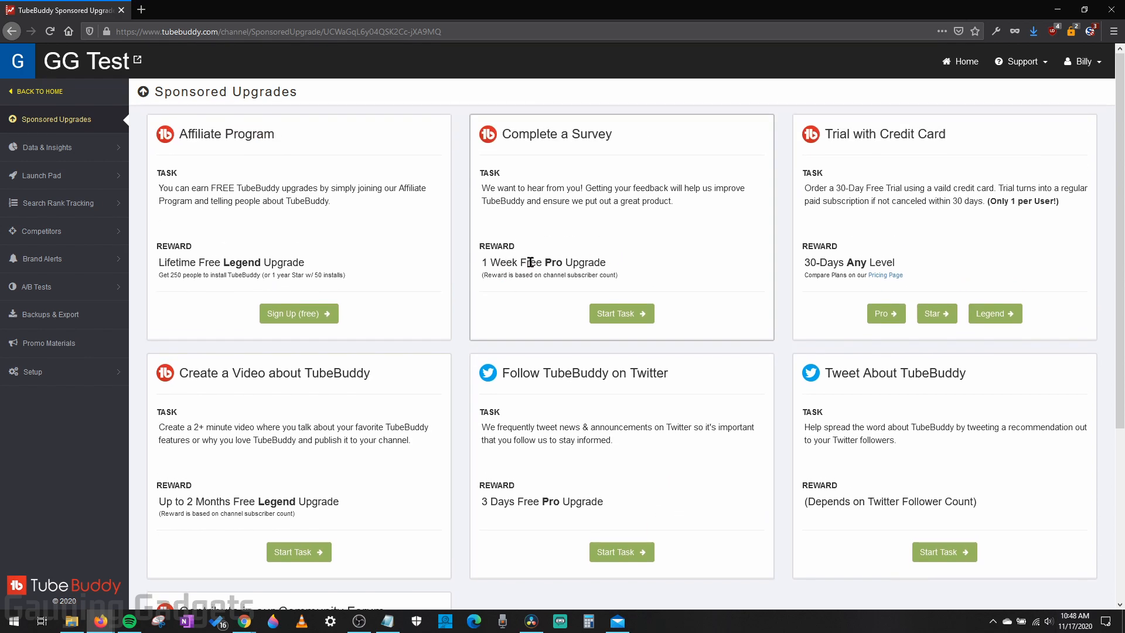
{"action": "scroll", "scroll_direction": "down", "scroll_amount": 3}
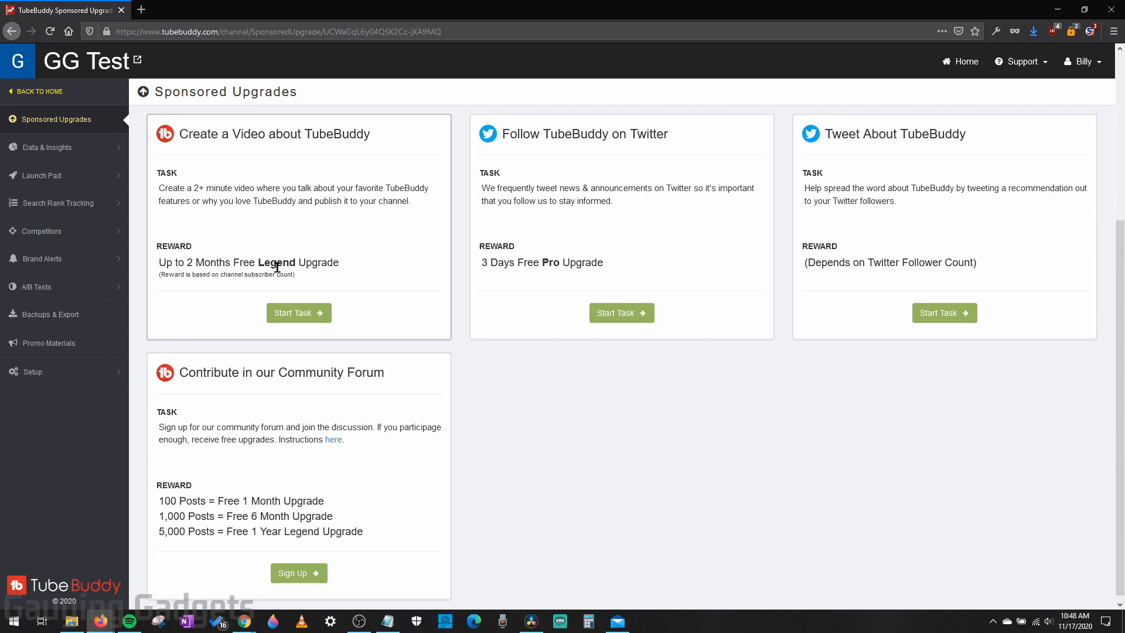
{"action": "mouse_move", "coordinate": [197, 265]}
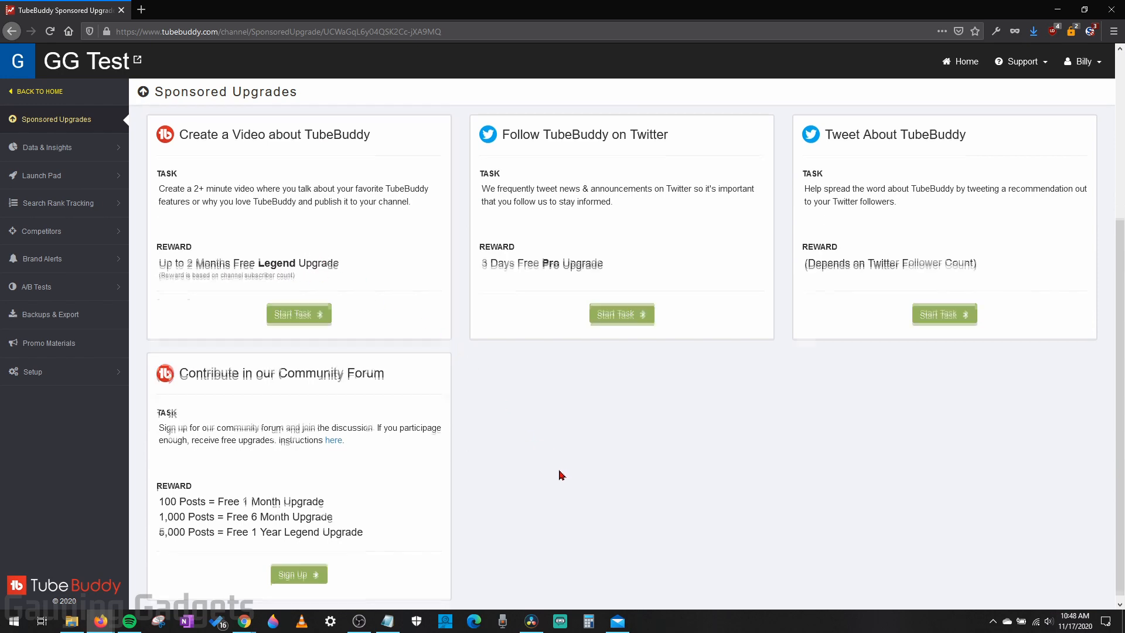
{"action": "scroll", "scroll_direction": "up", "scroll_amount": 3}
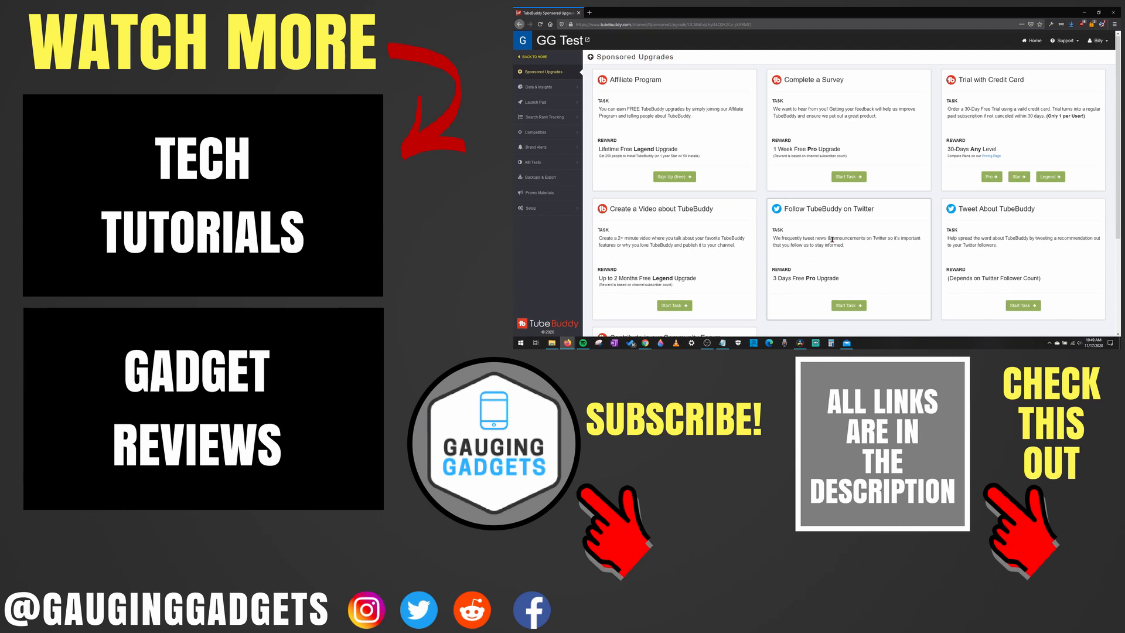
{"action": "mouse_move", "coordinate": [850, 252]}
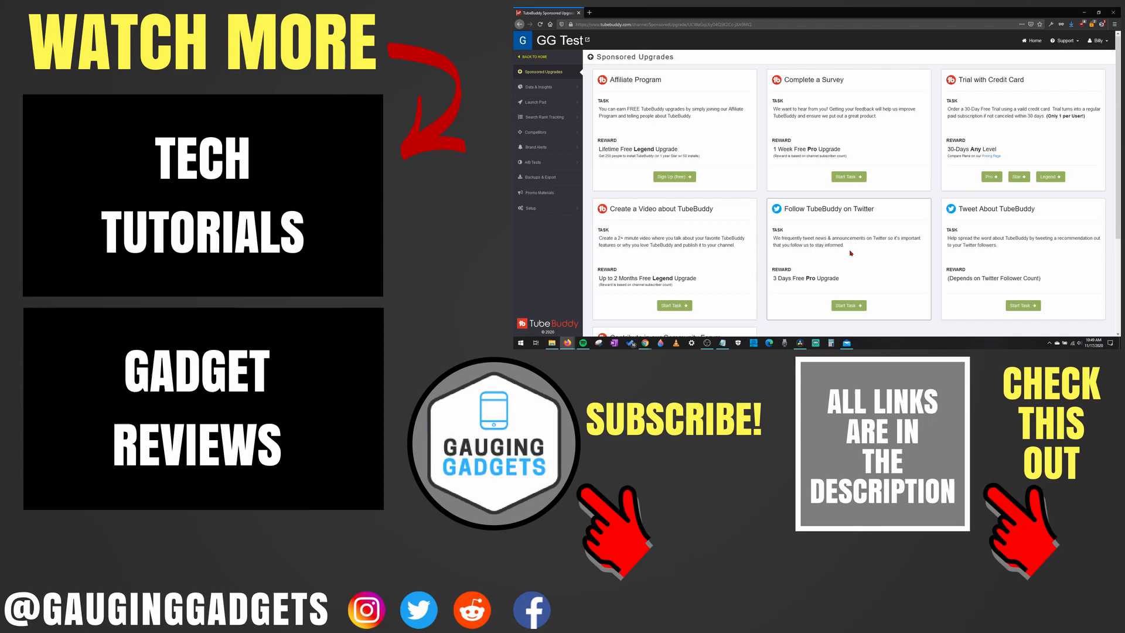